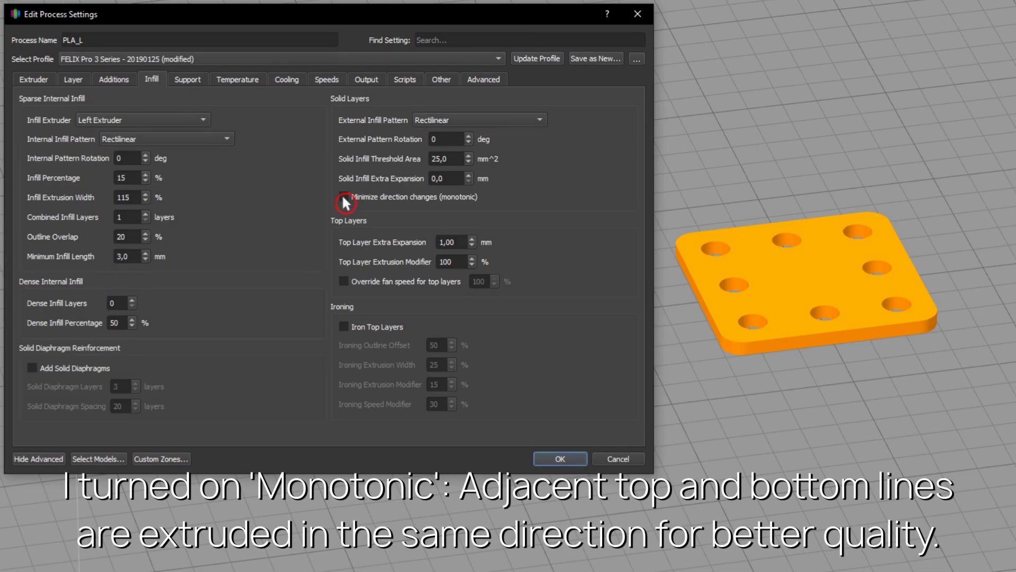
mouse_move(344, 202)
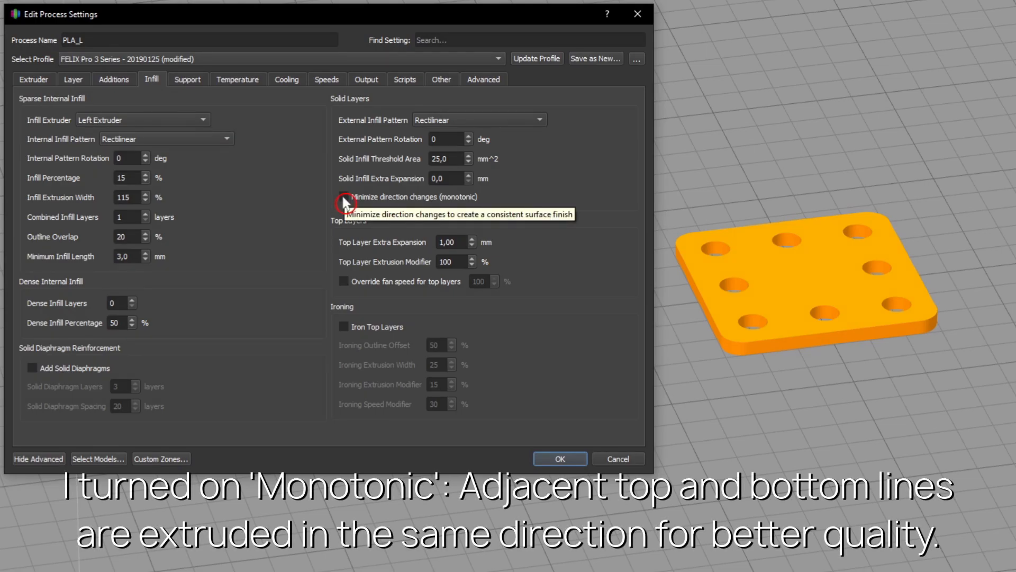
- Enable monotonic direction for solid layers and ironing of the top layers
click(343, 197)
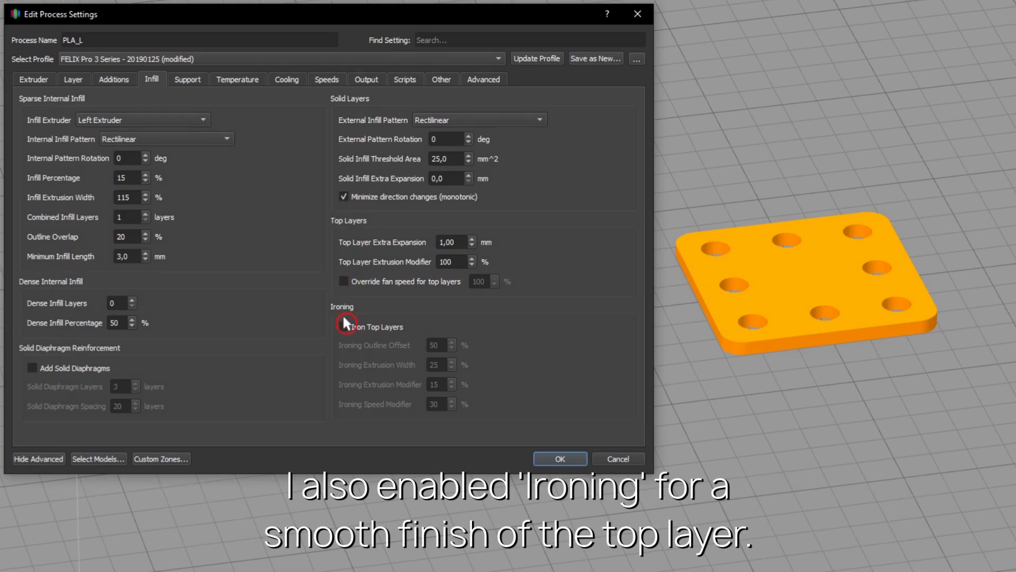
mouse_move(345, 329)
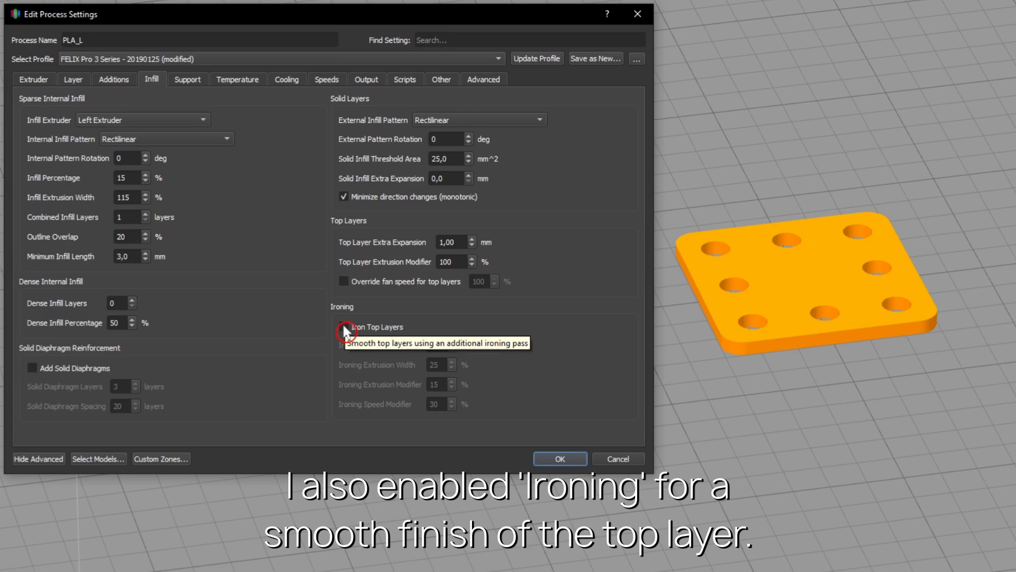
click(344, 326)
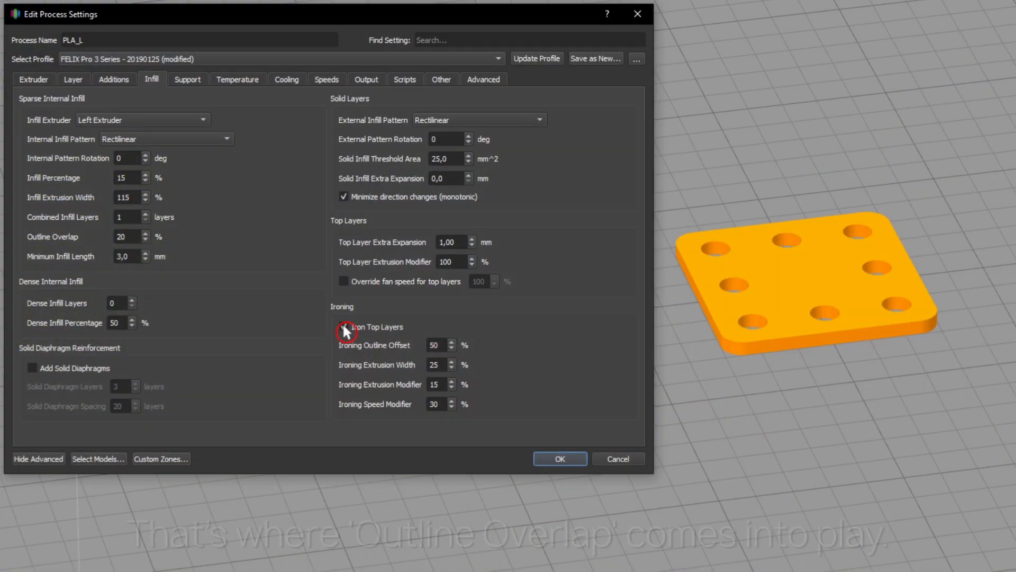
- Raise the infill outline overlap from 20% to 40% and confirm
click(343, 326)
text(4)
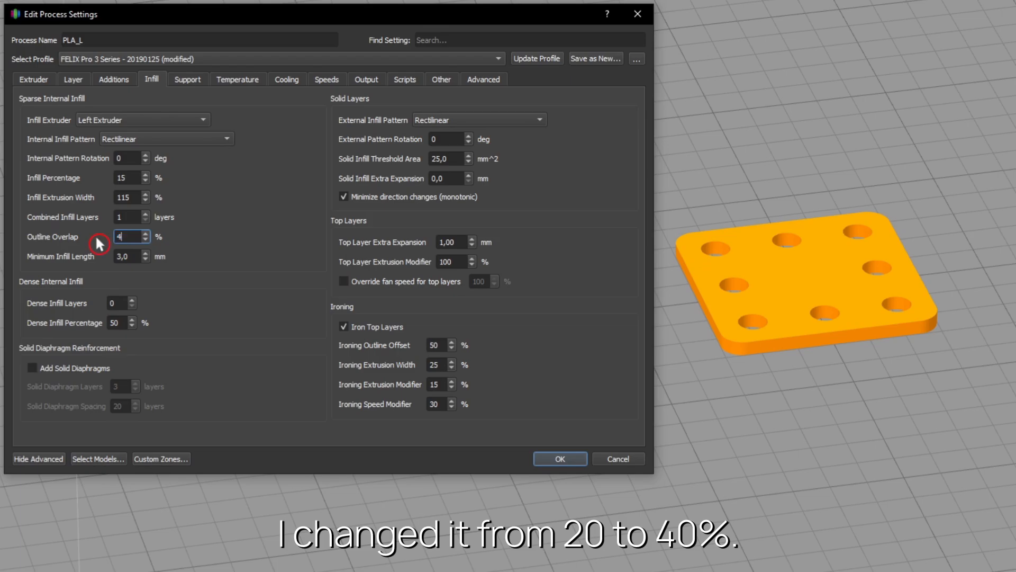
text(0)
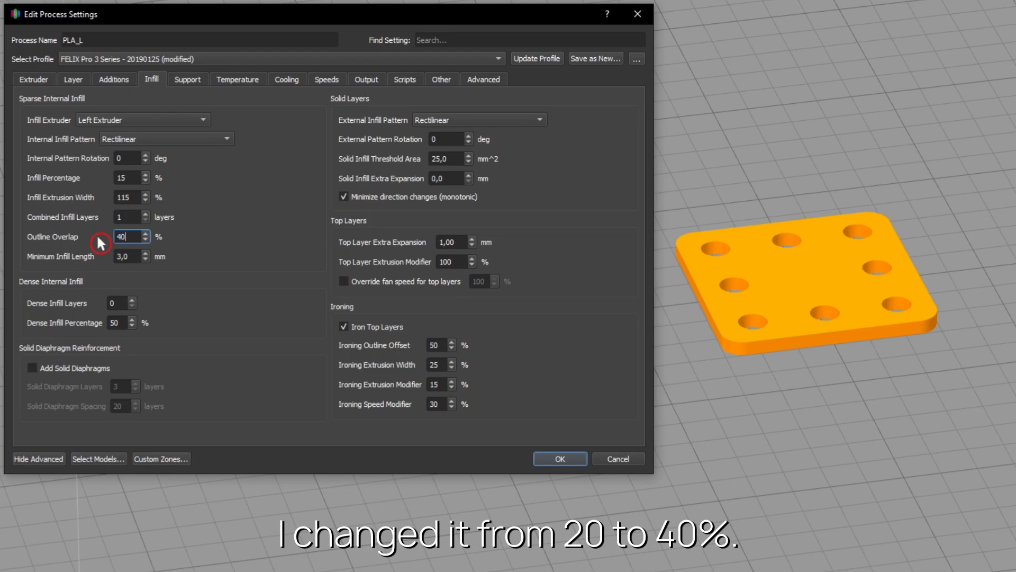
click(560, 458)
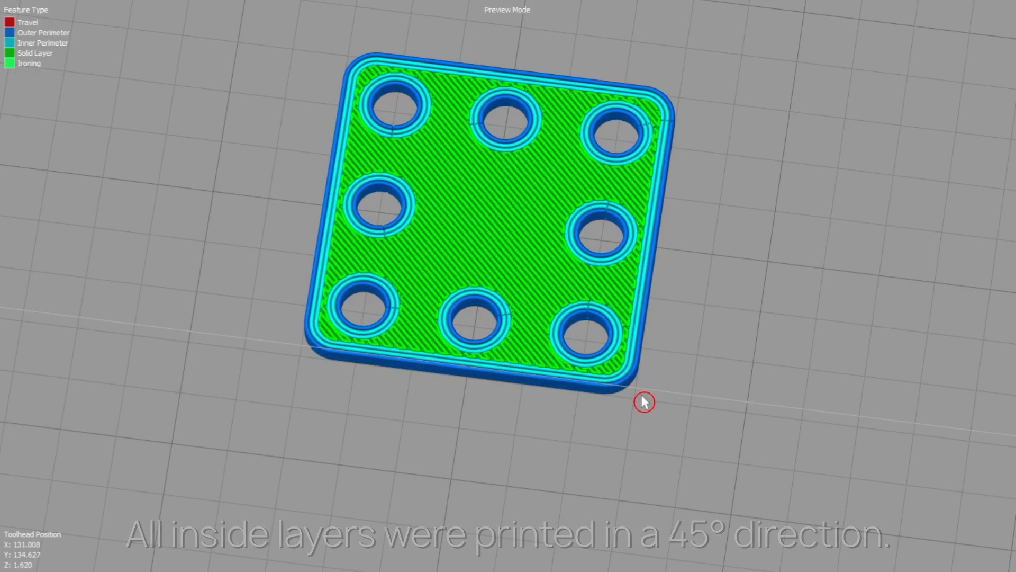
mouse_move(426, 173)
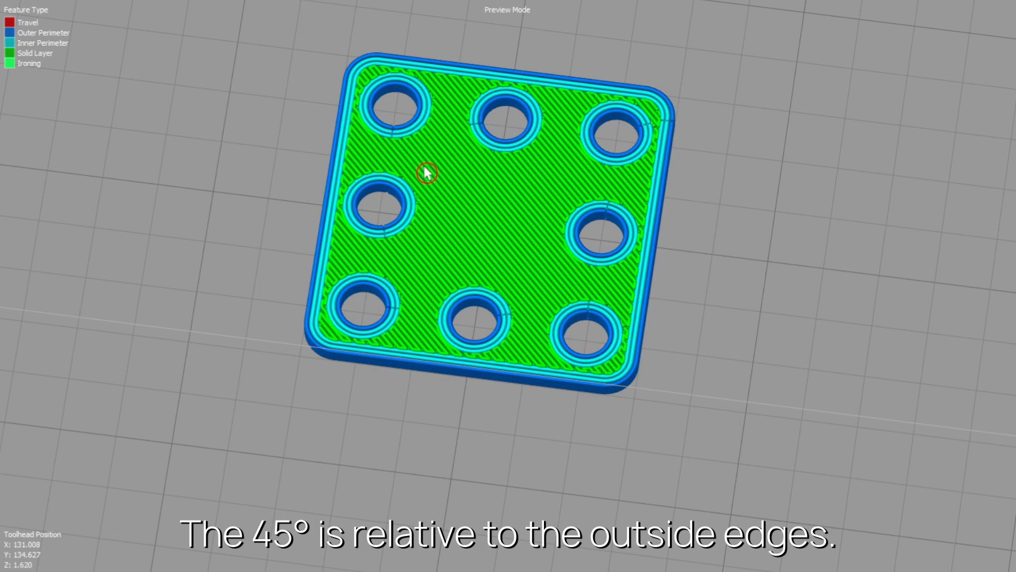
mouse_move(546, 383)
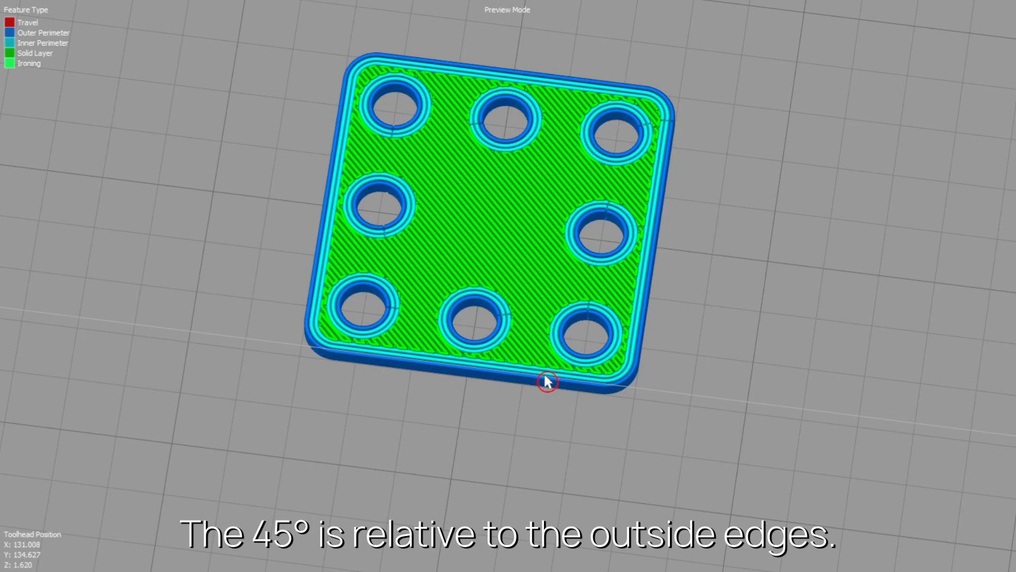
mouse_move(311, 299)
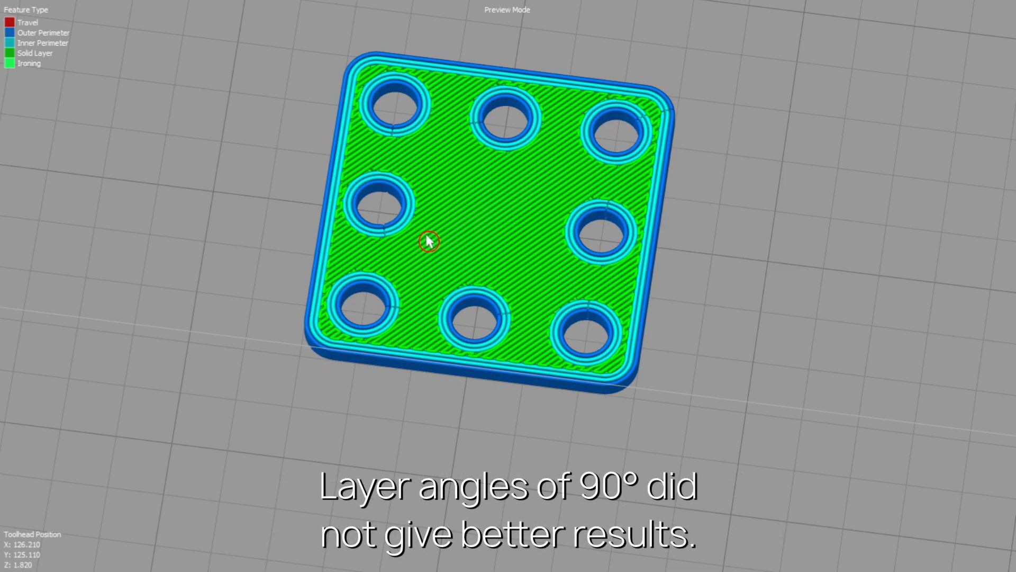
mouse_move(361, 79)
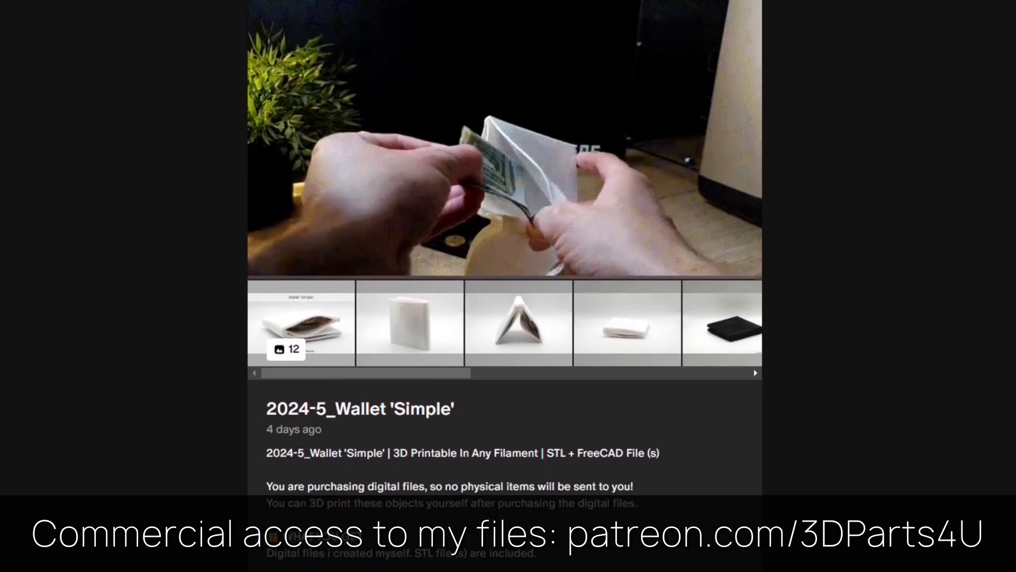
scroll(down, 3)
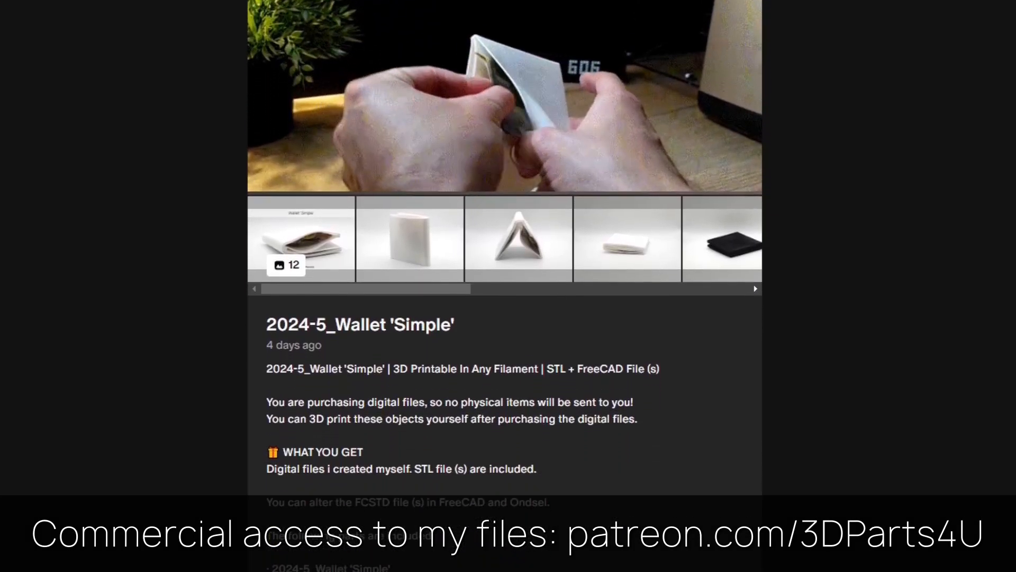
scroll(down, 3)
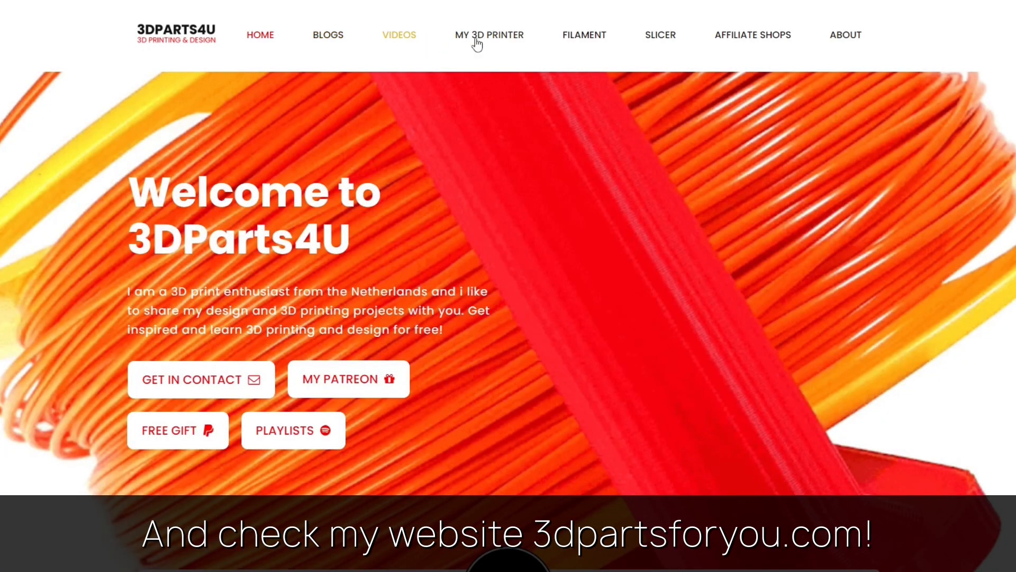
scroll(down, 3)
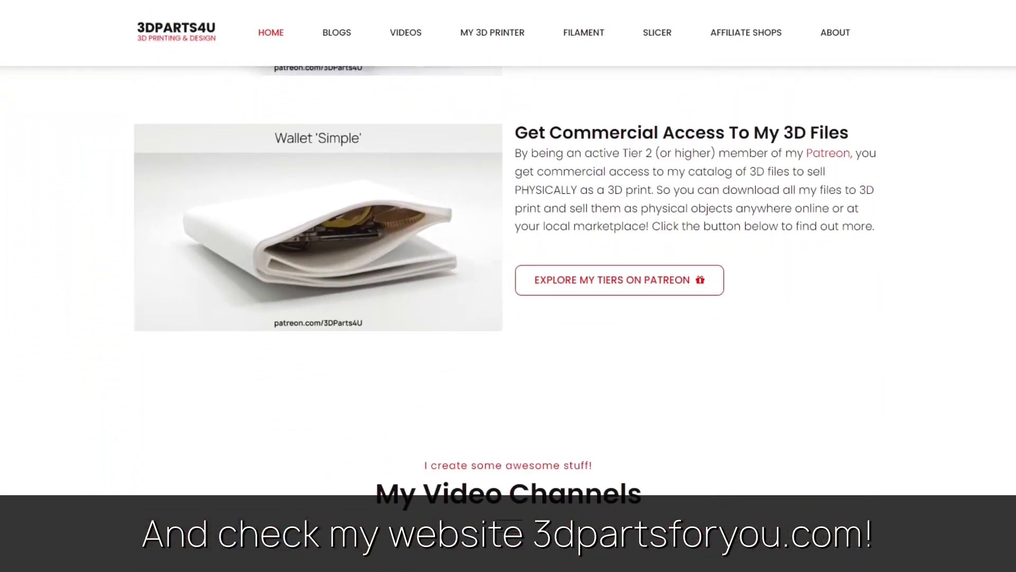